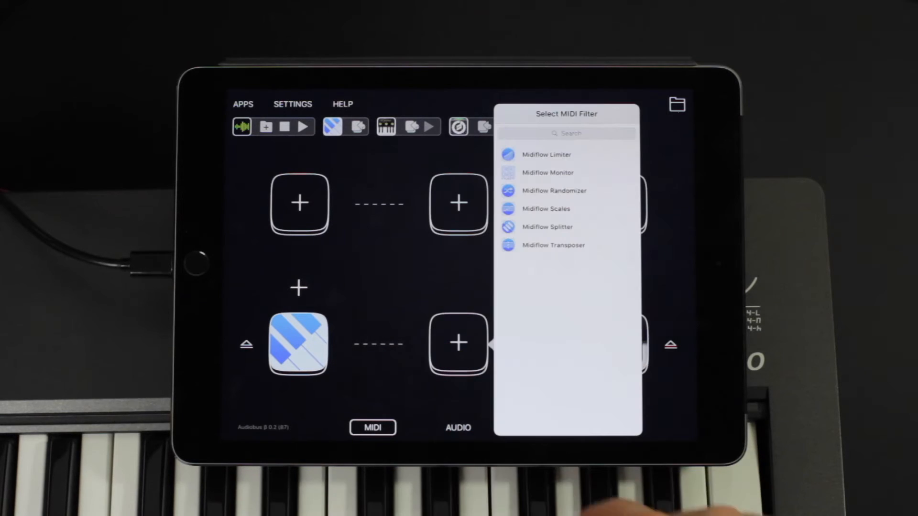
Add MidiFlow Randomizer as the MIDI filter before iGrand Piano and show its settings
{"action": "left_click", "coordinate": [458, 343]}
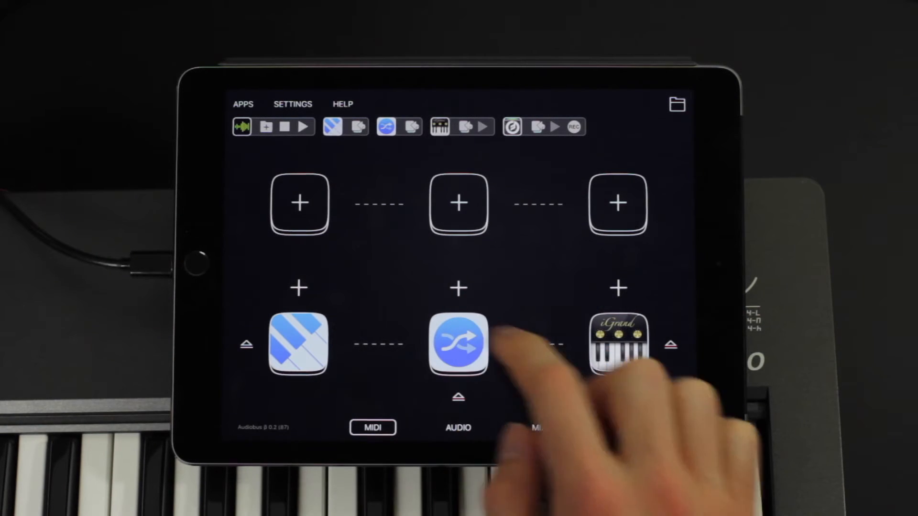
{"action": "left_click", "coordinate": [458, 343]}
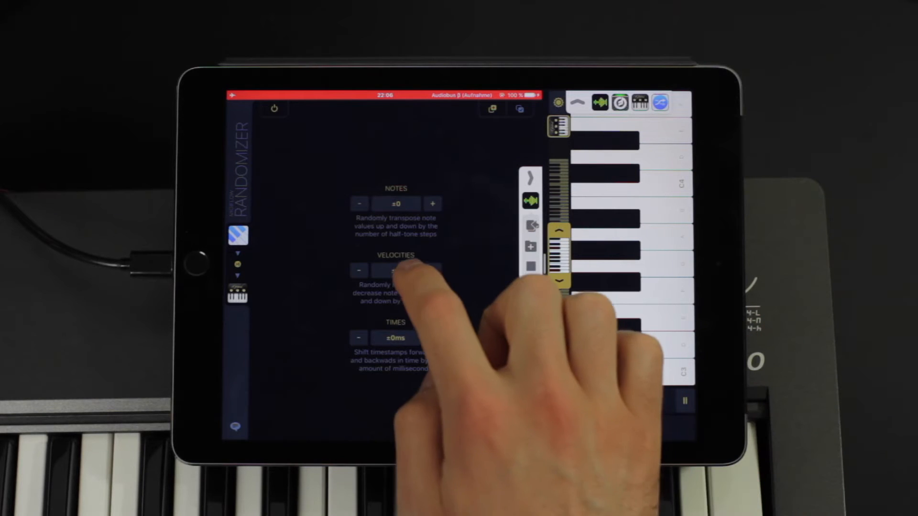
Set velocity variation to ±50 and play test notes on the keyboard to hear it
{"action": "left_click", "coordinate": [405, 271]}
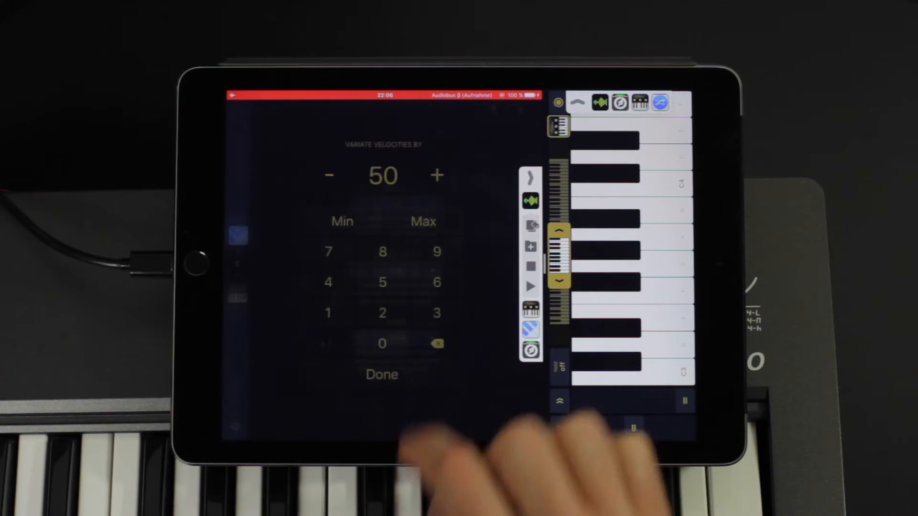
{"action": "left_click", "coordinate": [381, 375]}
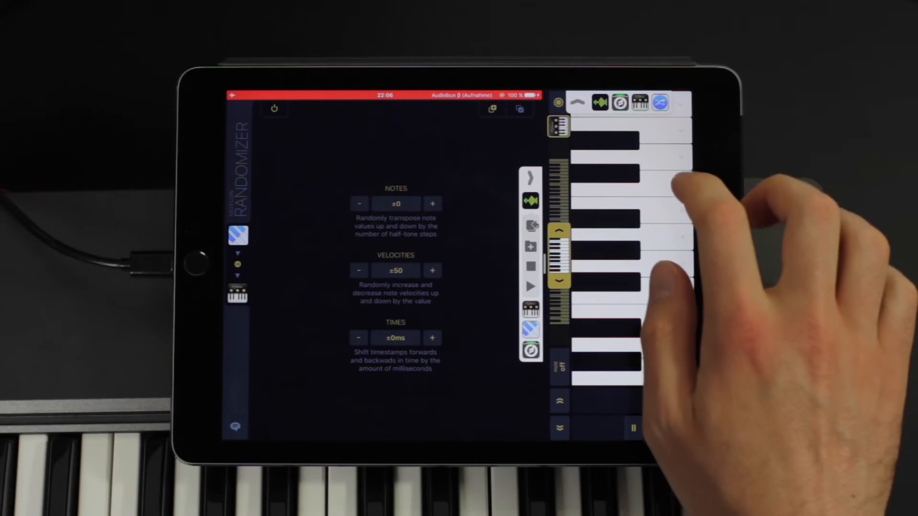
{"action": "left_click", "coordinate": [657, 185]}
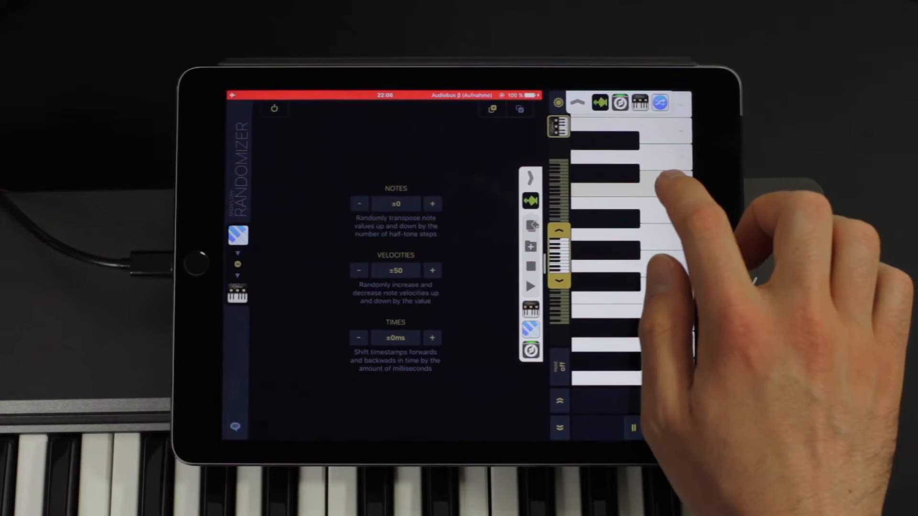
{"action": "left_click", "coordinate": [638, 188]}
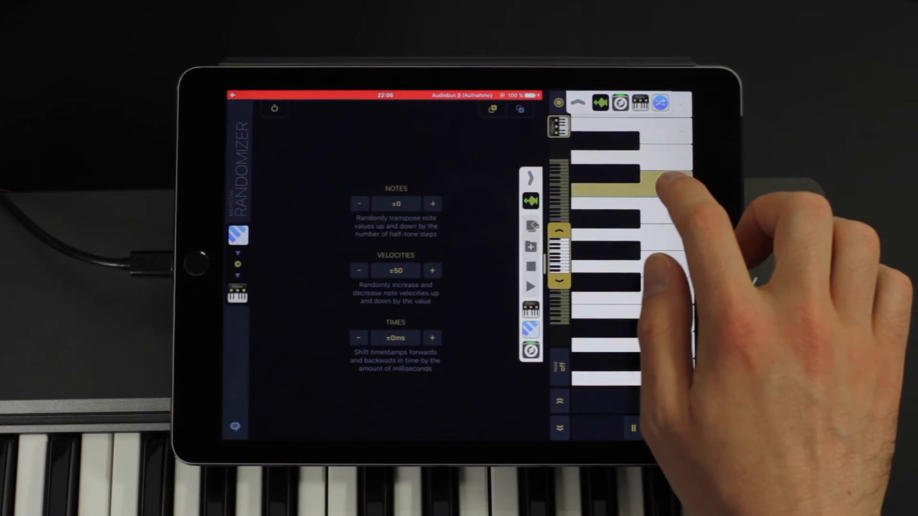
{"action": "left_click", "coordinate": [433, 202]}
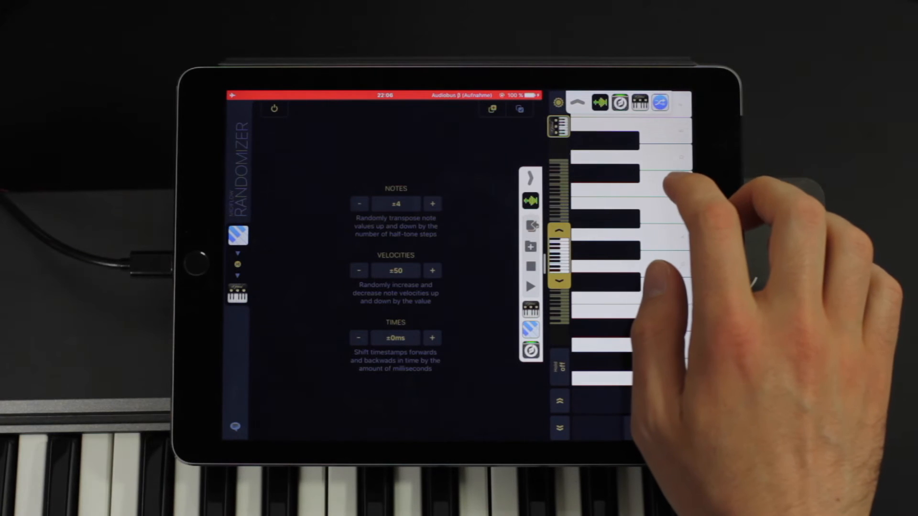
Play test notes with the ±4 transposition, then clear velocity variation back to 0
{"action": "left_click", "coordinate": [656, 181]}
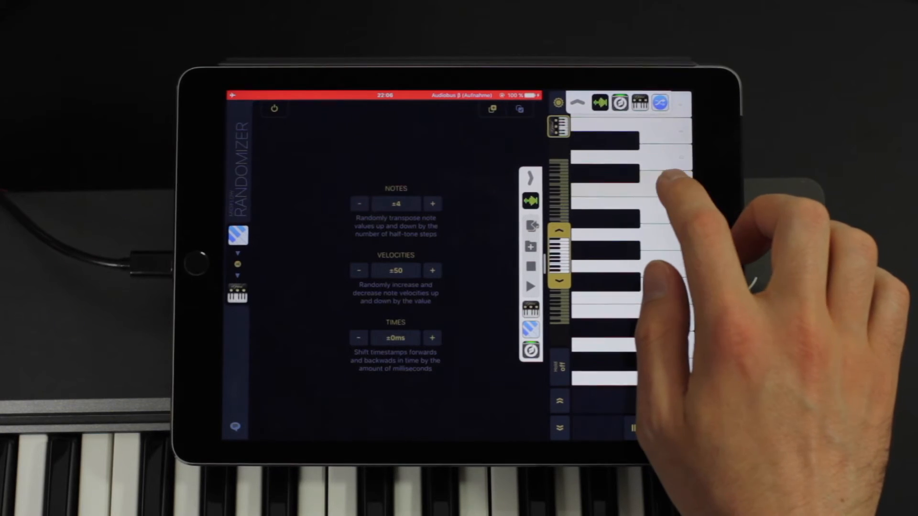
{"action": "left_click", "coordinate": [359, 203]}
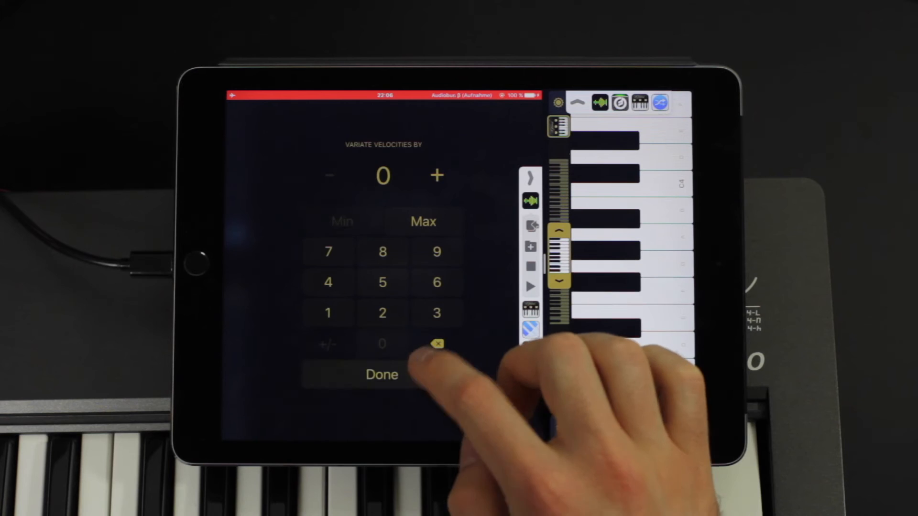
{"action": "left_click", "coordinate": [382, 374]}
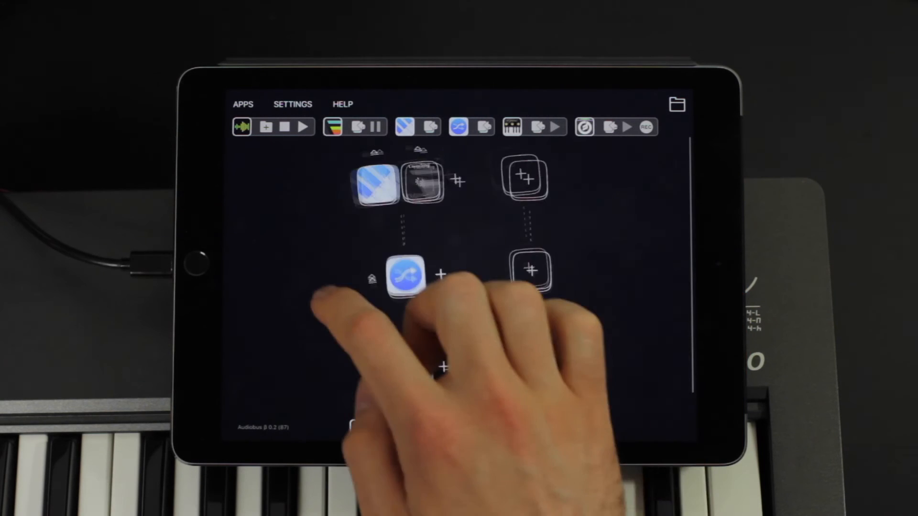
Switch to Fugue Machine's sequencer, then reopen MidiFlow Randomizer from the connection panel
{"action": "left_click", "coordinate": [405, 276]}
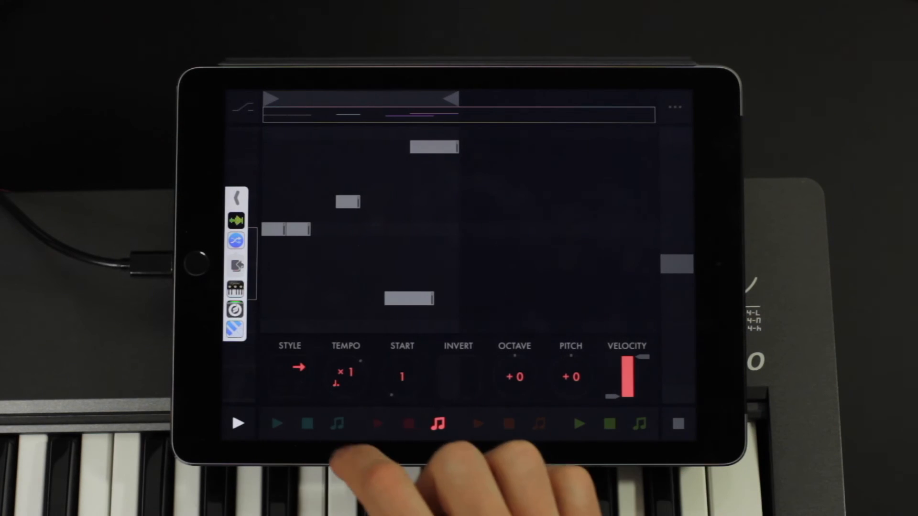
{"action": "left_click", "coordinate": [277, 423]}
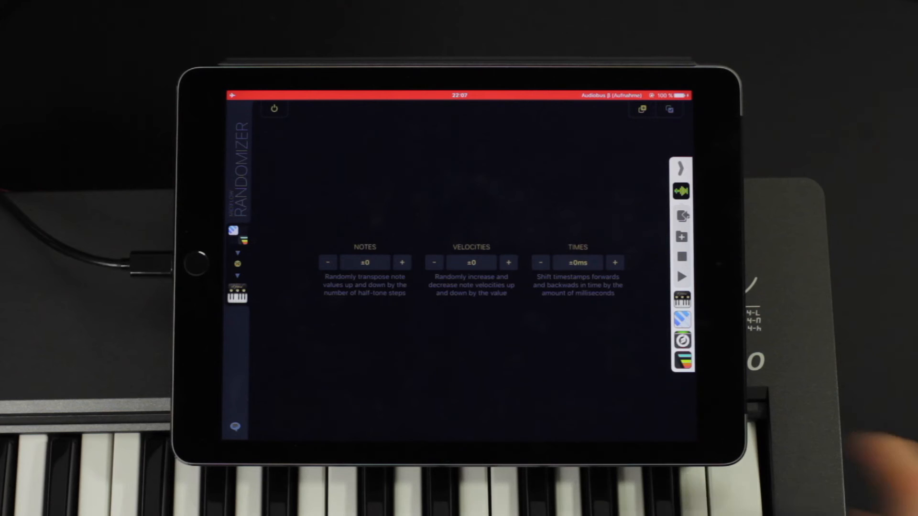
Set the Velocities variation to ±50 via the keypad
{"action": "left_click", "coordinate": [472, 262]}
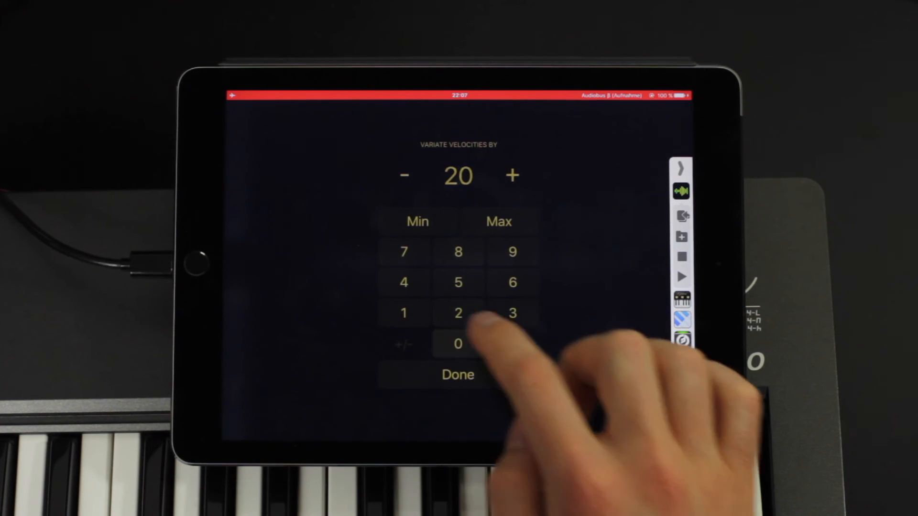
{"action": "left_click", "coordinate": [457, 375]}
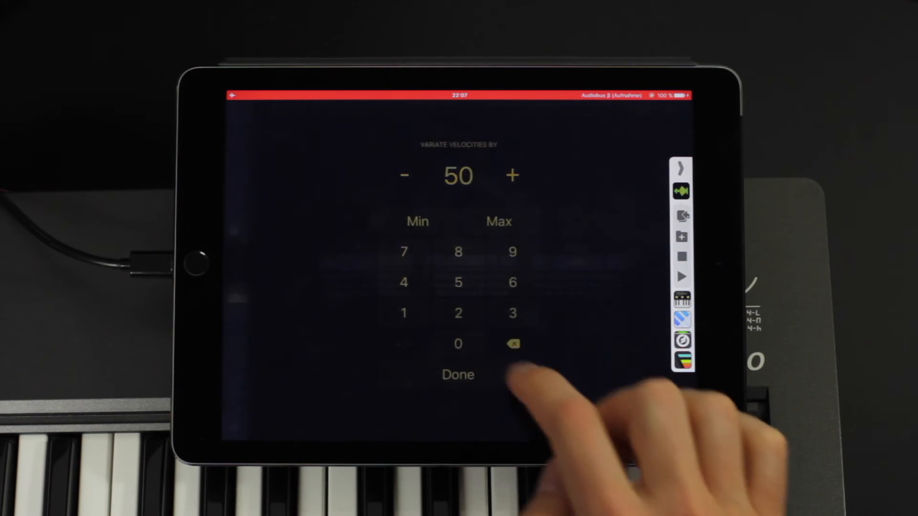
{"action": "left_click", "coordinate": [459, 374]}
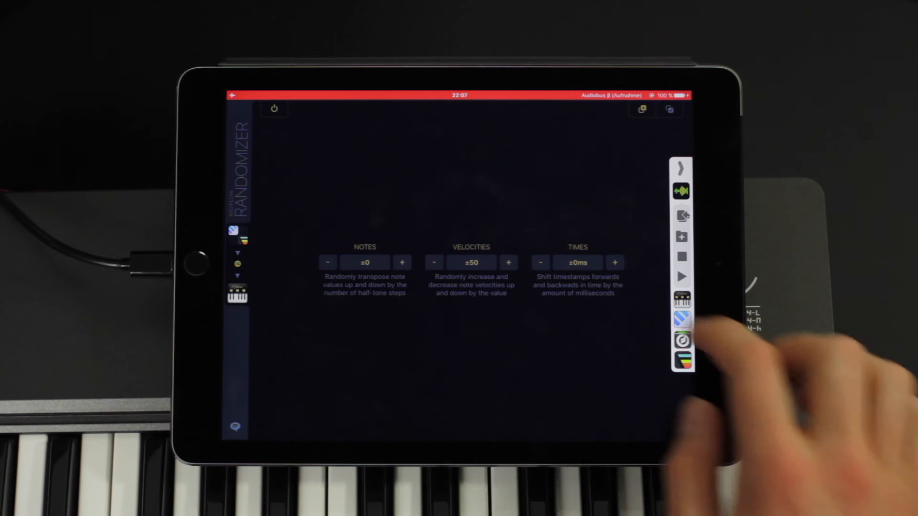
Set the Times shift to ±10 ms via the keypad
{"action": "left_click", "coordinate": [578, 262]}
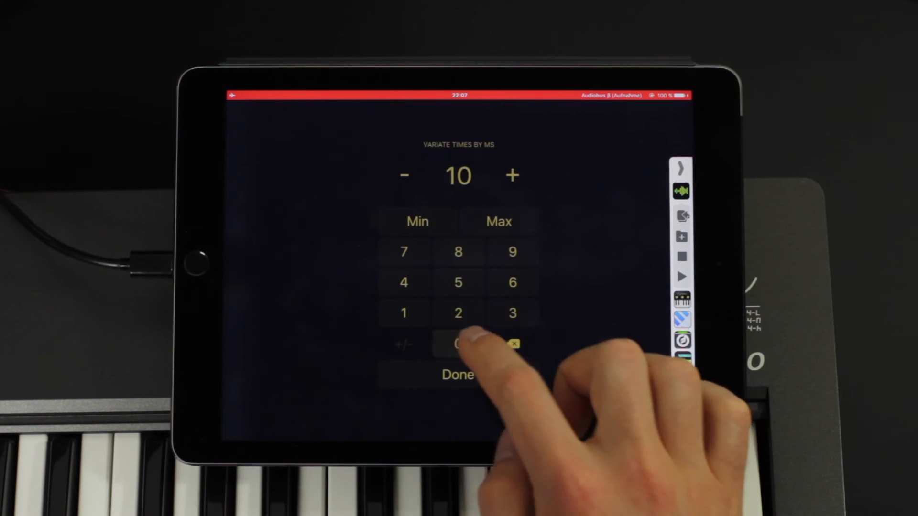
{"action": "left_click", "coordinate": [458, 374]}
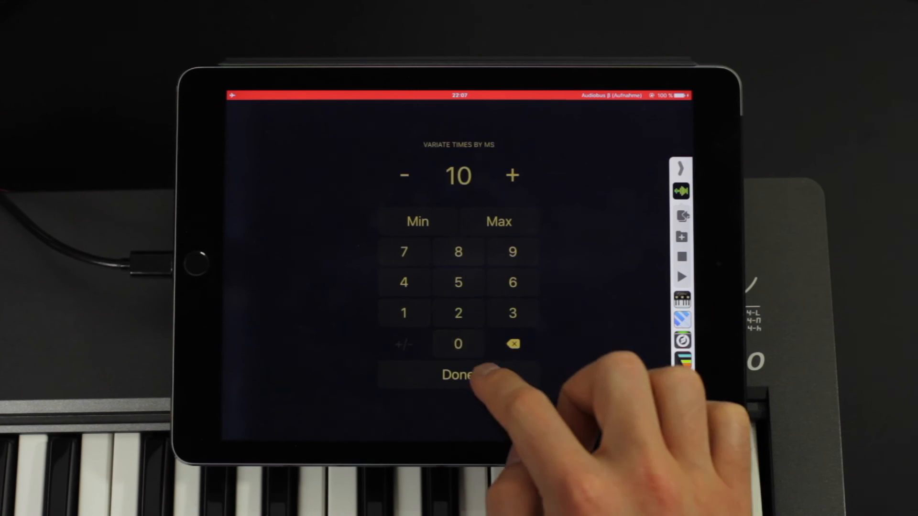
{"action": "left_click", "coordinate": [458, 375]}
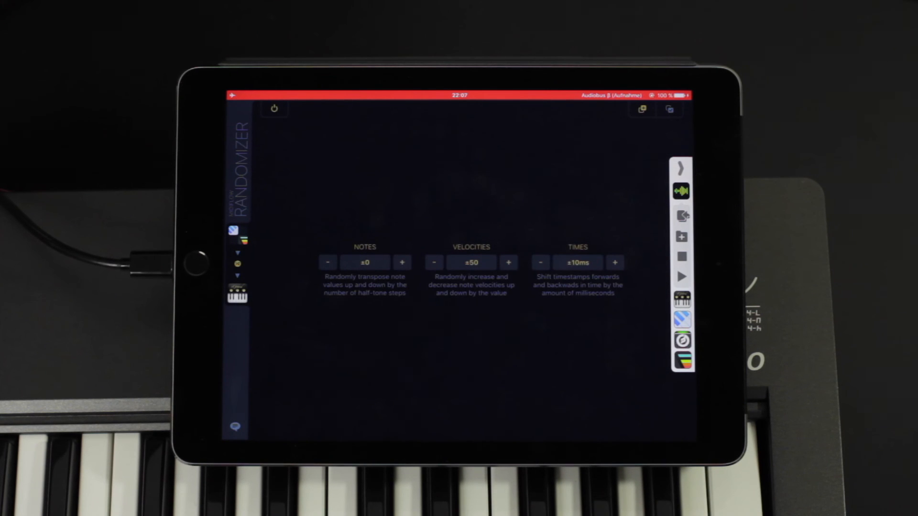